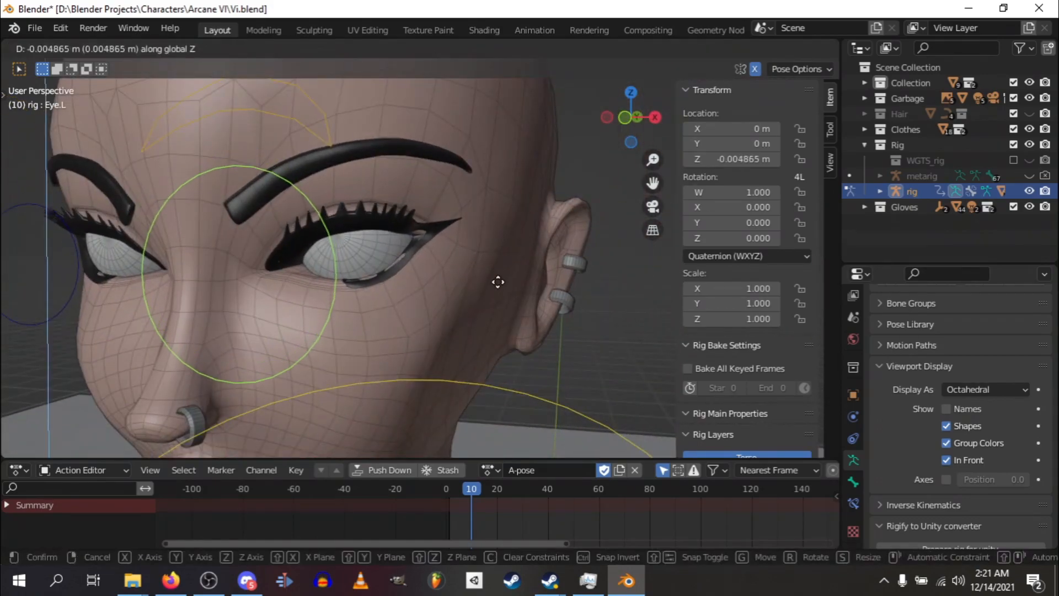
pyautogui.moveTo(521, 435)
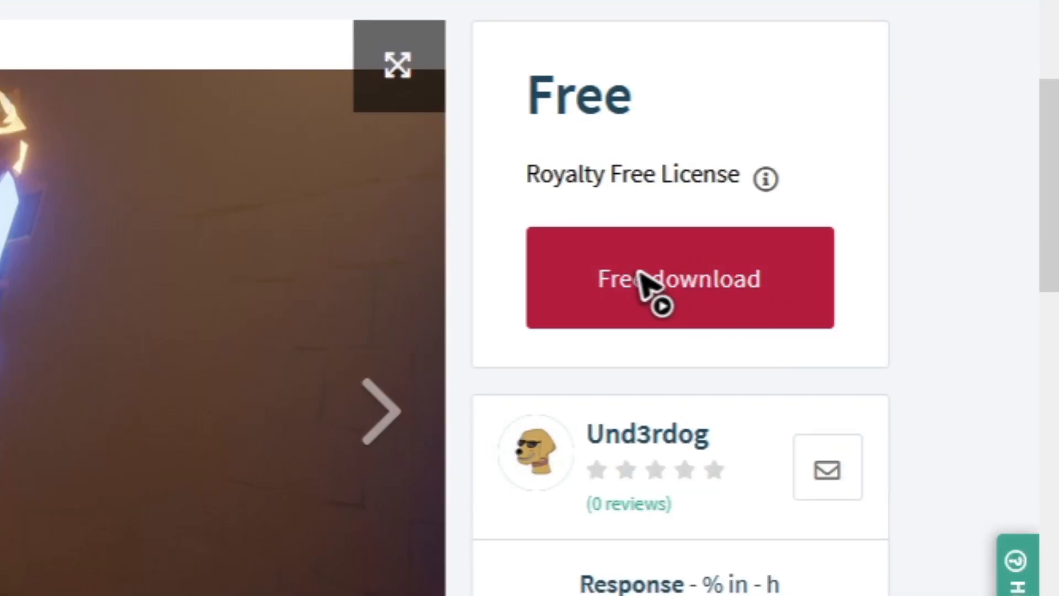
pyautogui.moveTo(919, 325)
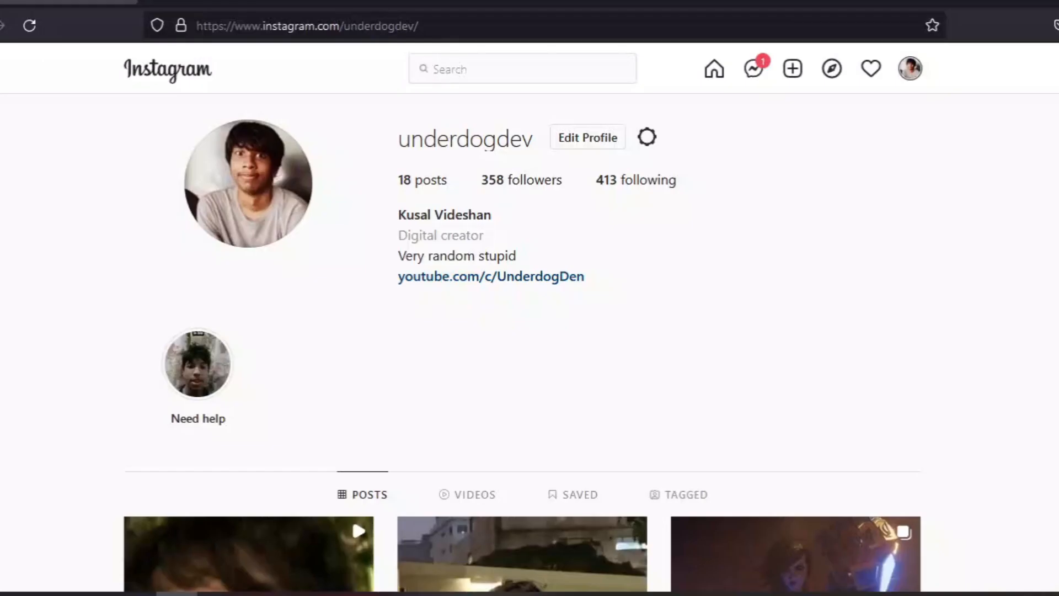
pyautogui.scroll(-3)
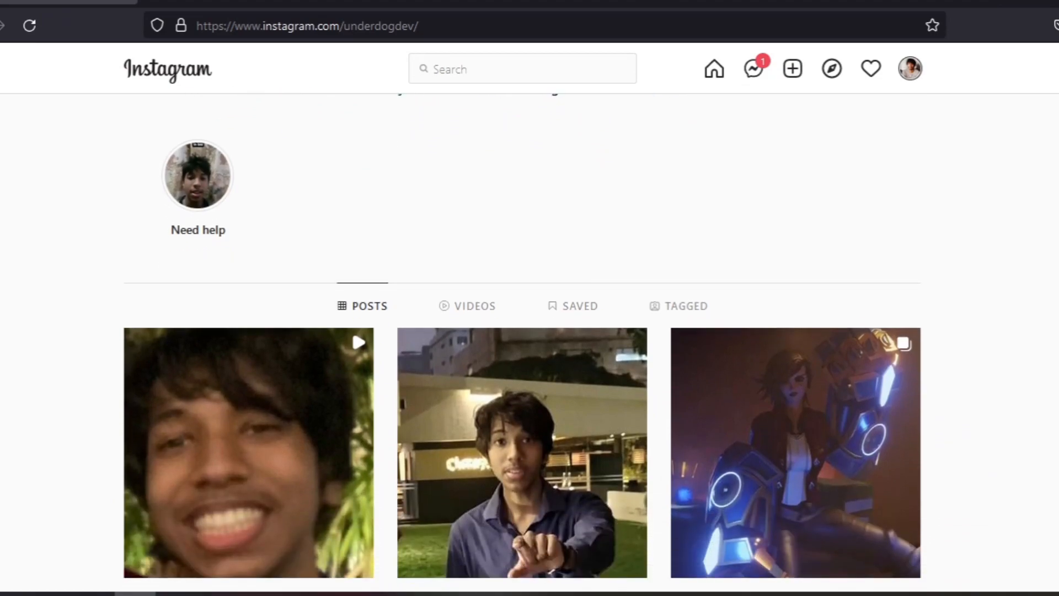